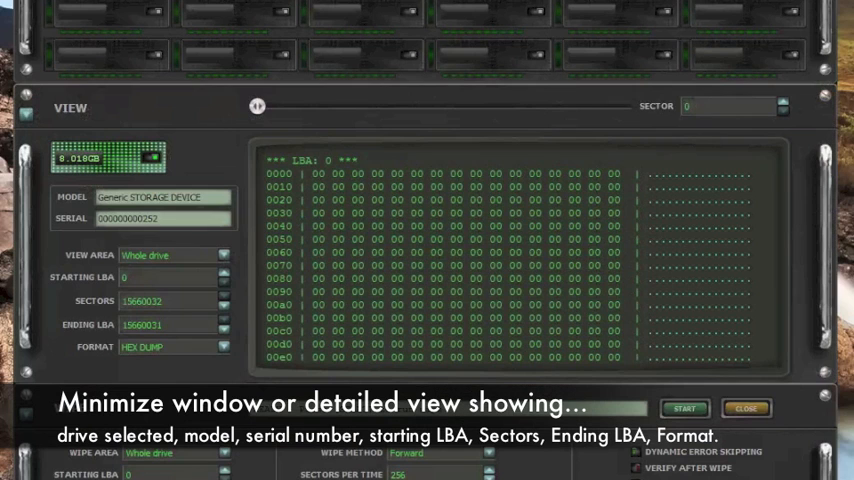
pyautogui.moveTo(186, 258)
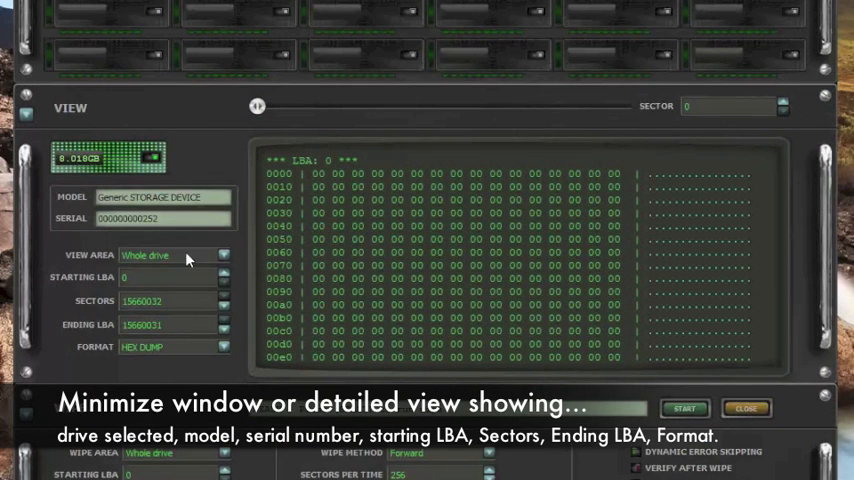
pyautogui.moveTo(248, 268)
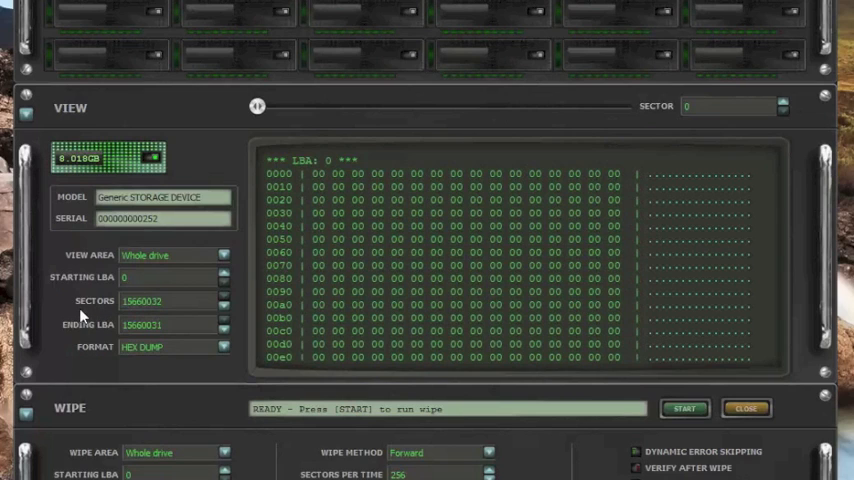
# - Open MediaTools Wipe's Settings dialog, where error and done alerts are both on
pyautogui.click(165, 325)
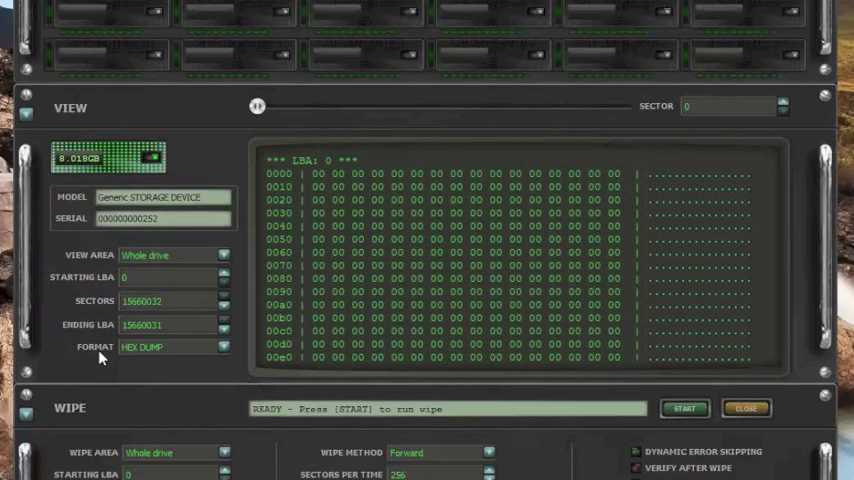
pyautogui.moveTo(78, 462)
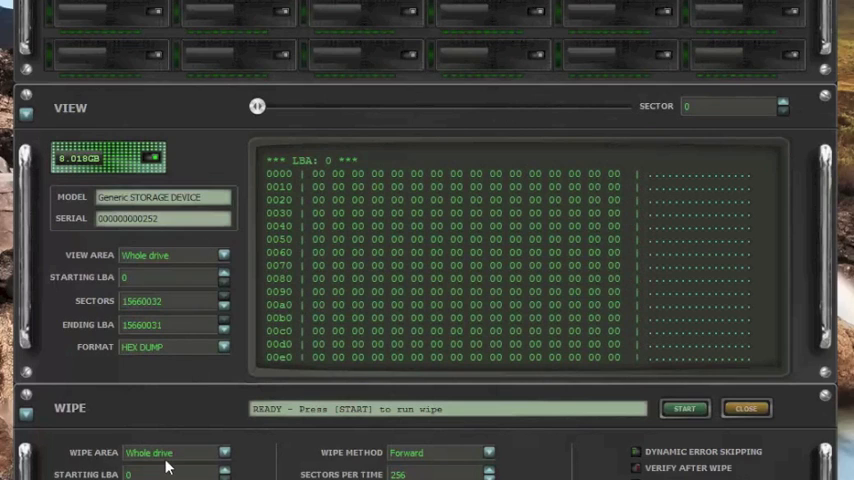
pyautogui.moveTo(168, 468)
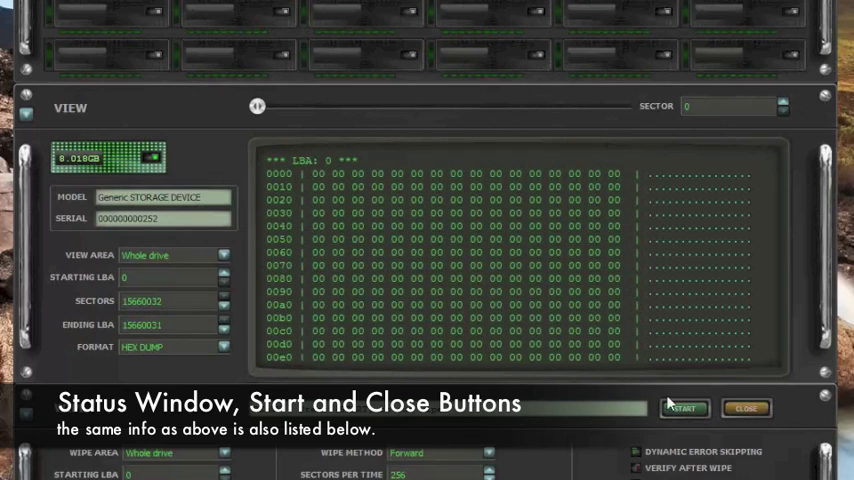
pyautogui.moveTo(713, 457)
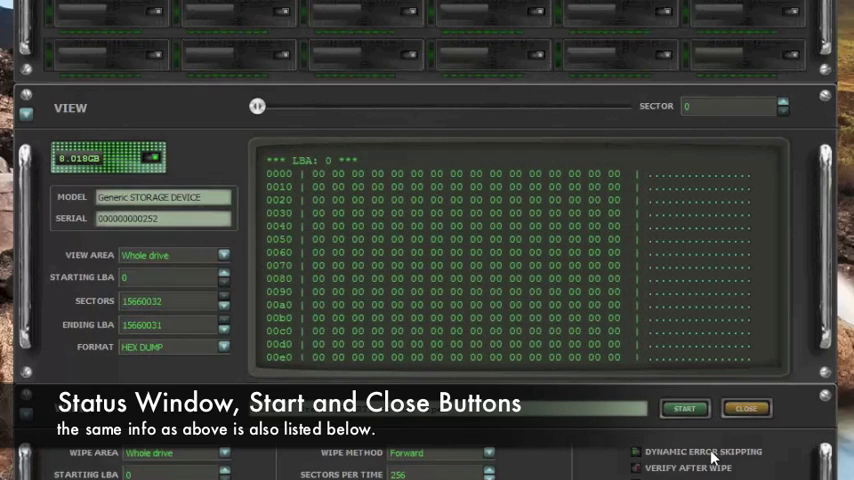
pyautogui.moveTo(700, 475)
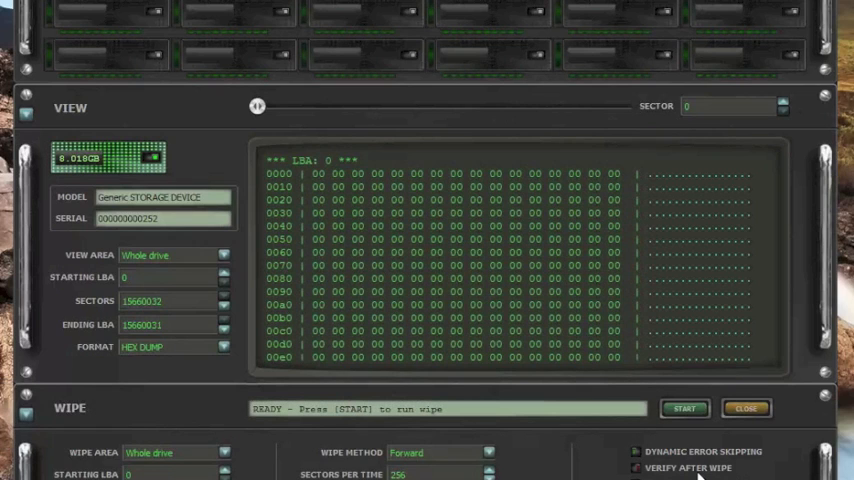
pyautogui.moveTo(758, 468)
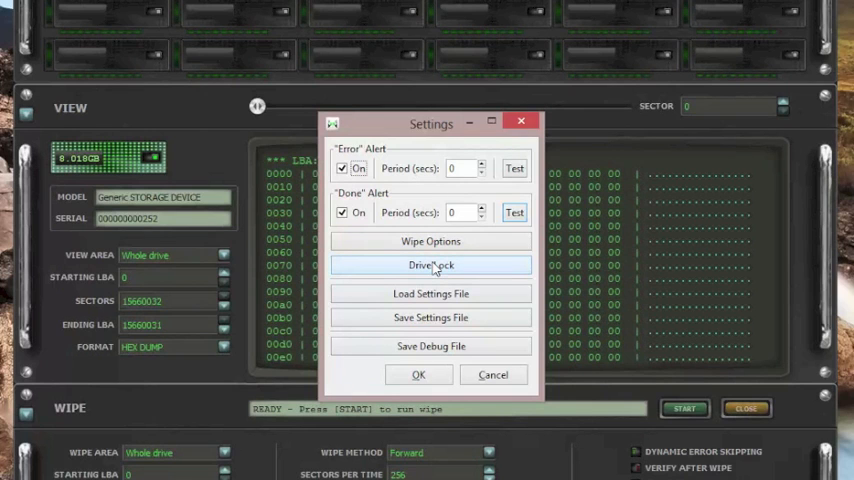
# - Open Drive Lock to list the connected drives for locking the 1TB ST31000528AS
pyautogui.click(431, 265)
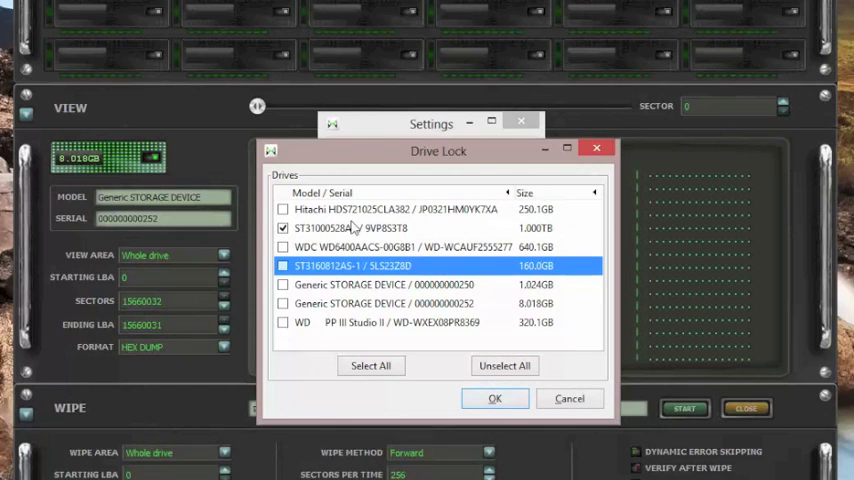
pyautogui.moveTo(360, 247)
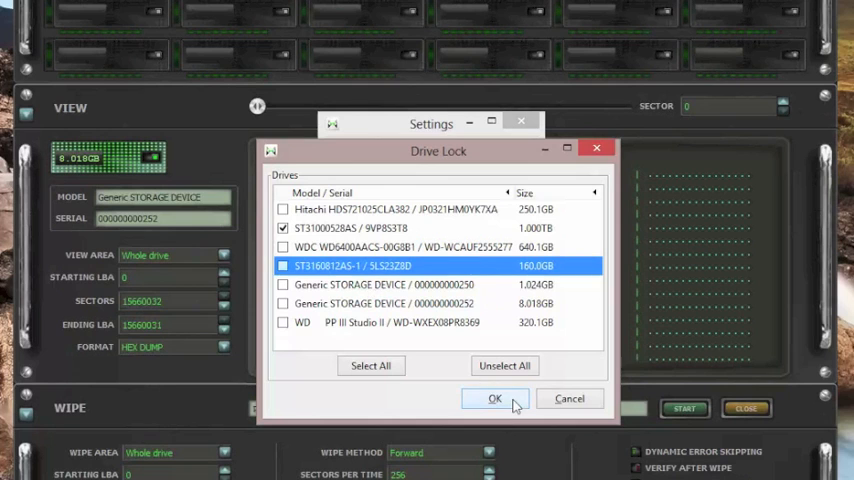
pyautogui.moveTo(542, 420)
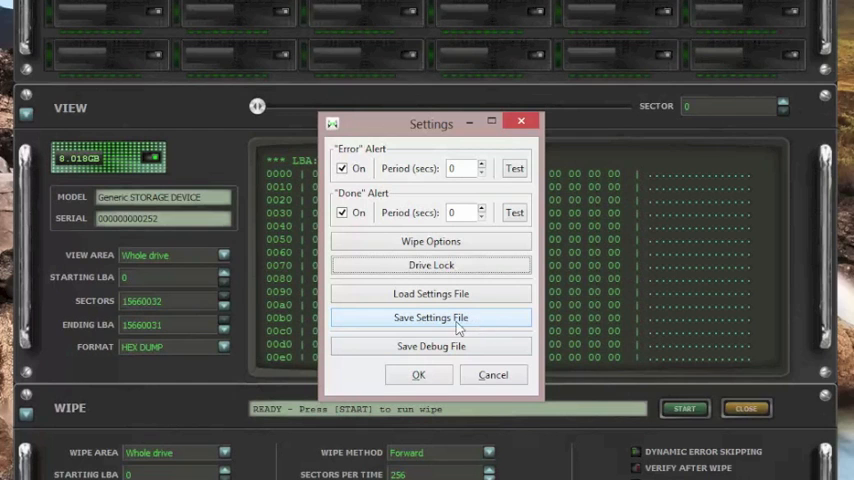
# - Save the settings file and dismiss the default-settings information notice
pyautogui.click(431, 317)
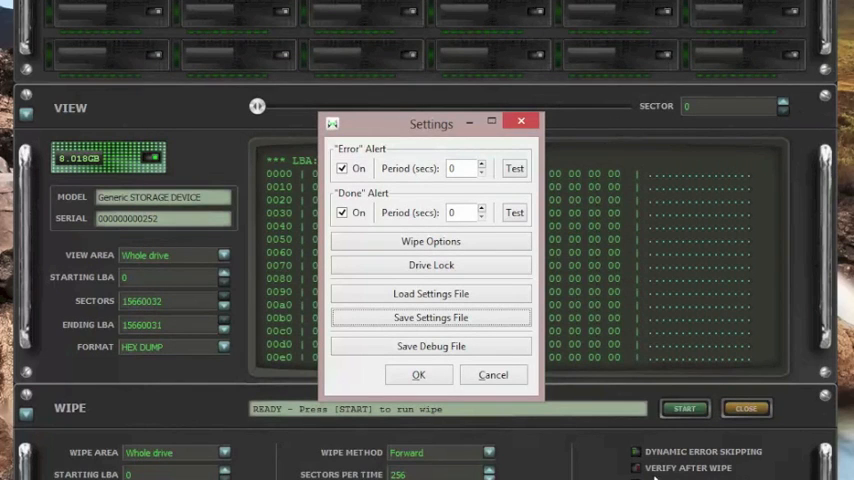
pyautogui.moveTo(431, 293)
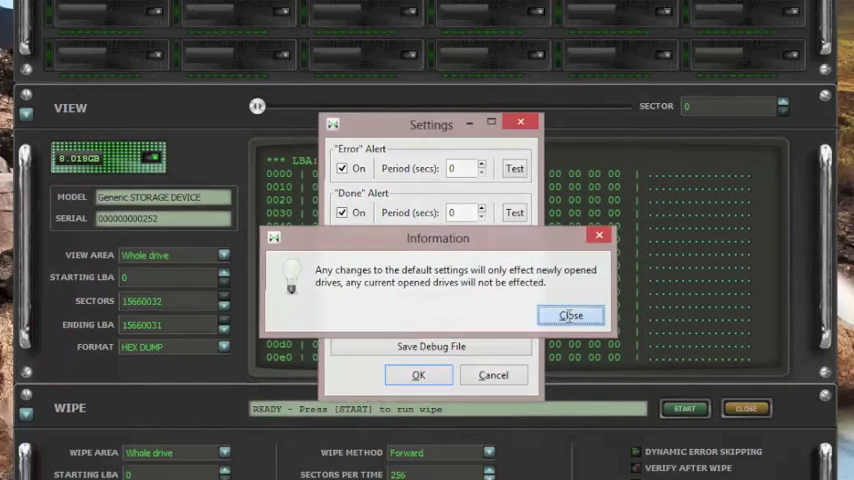
pyautogui.click(571, 315)
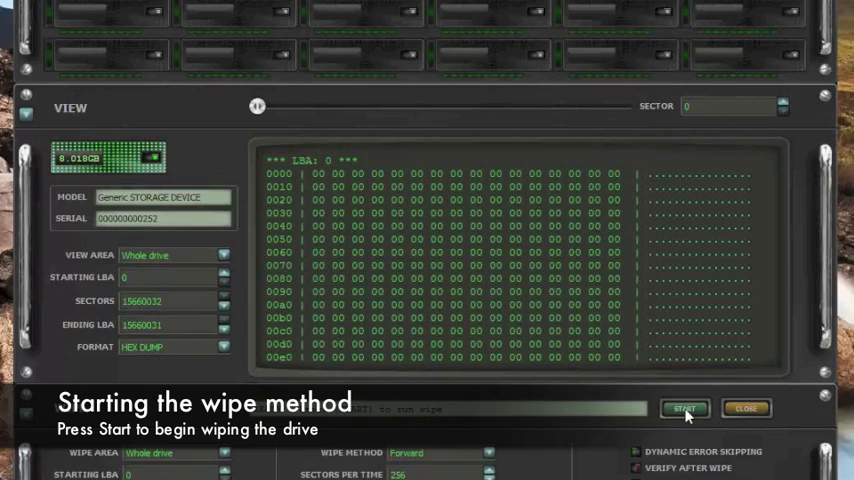
pyautogui.moveTo(317, 420)
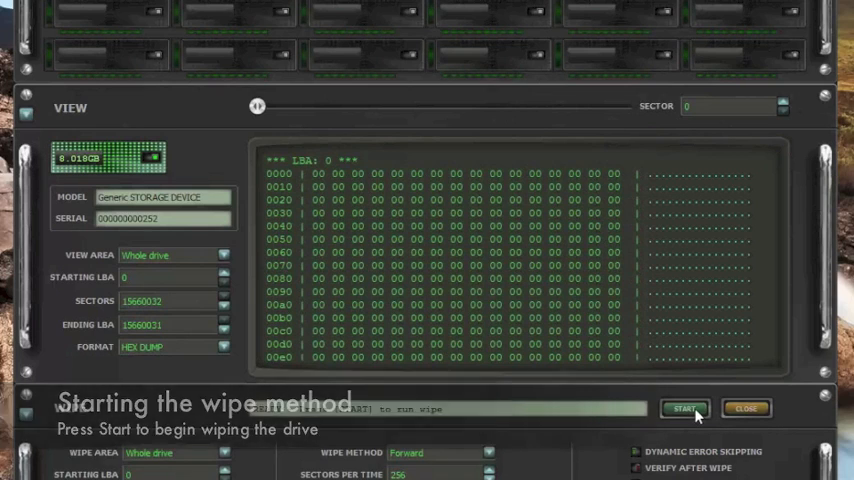
# - Start the full 8GB drive wipe and confirm its data will be lost
pyautogui.click(685, 408)
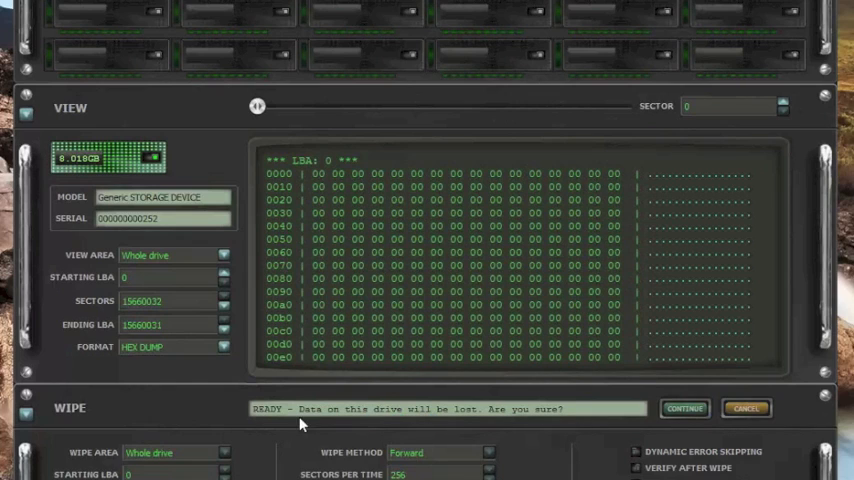
pyautogui.moveTo(335, 422)
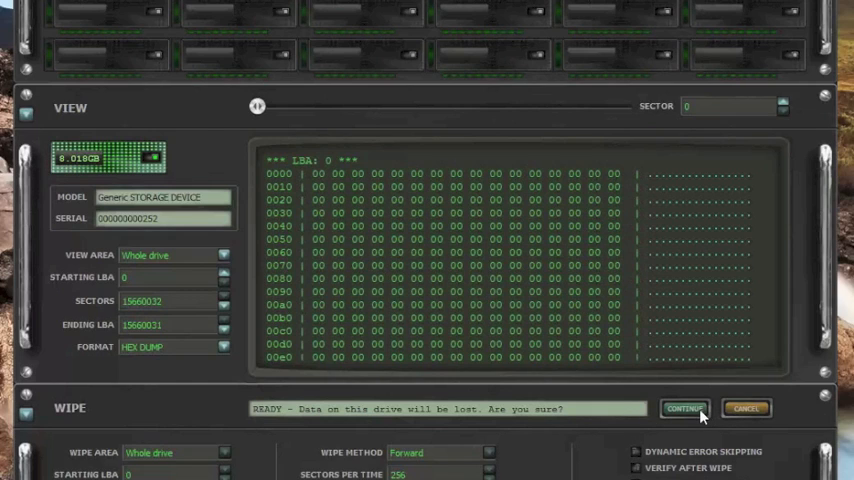
pyautogui.click(684, 408)
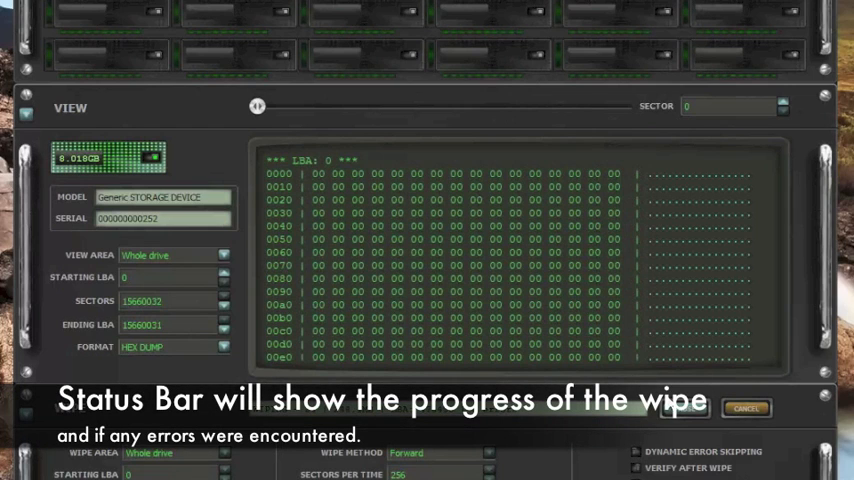
pyautogui.moveTo(708, 412)
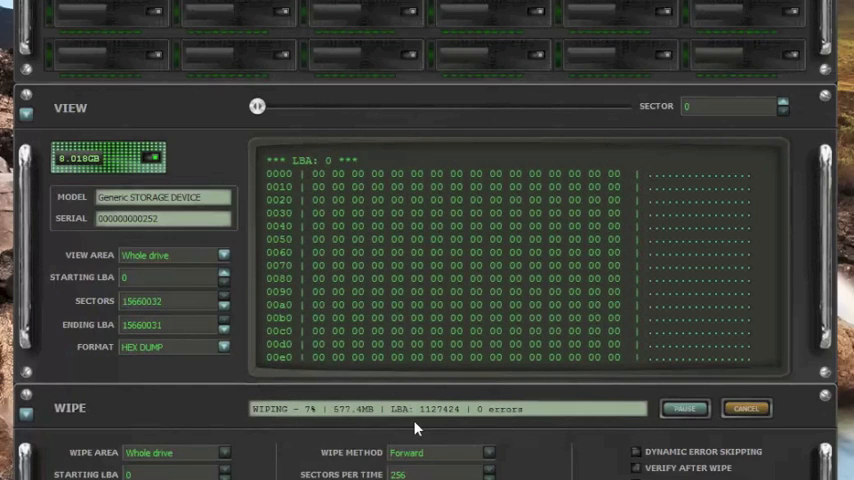
pyautogui.moveTo(545, 428)
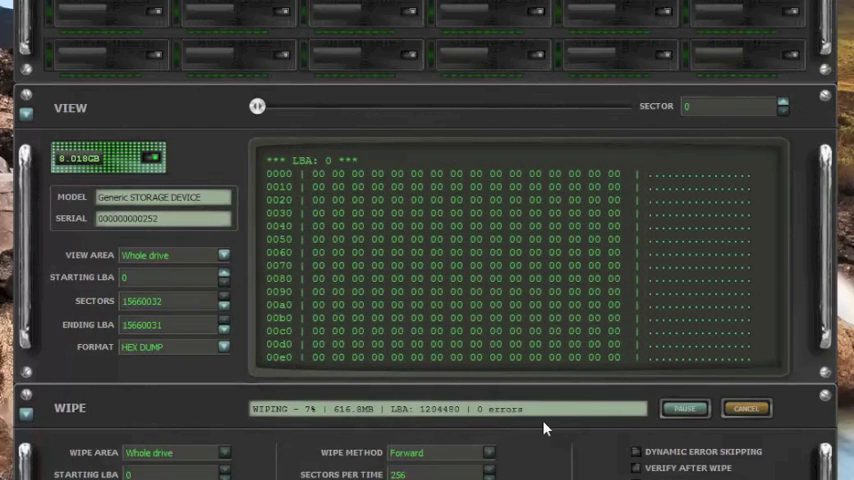